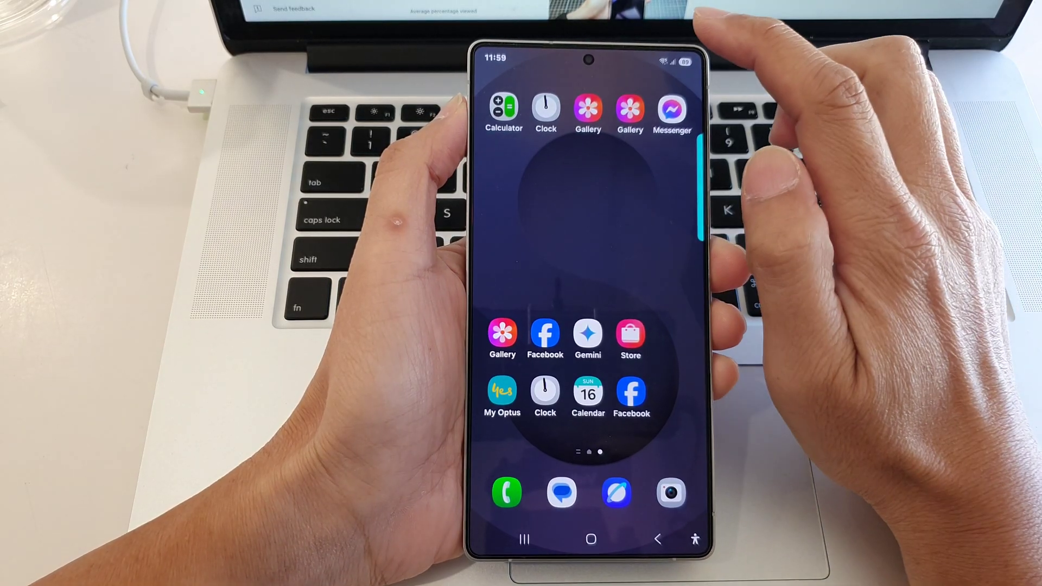
Step: Pull down the notification shade with quick settings over the home screen
drag(585, 60, 585, 266)
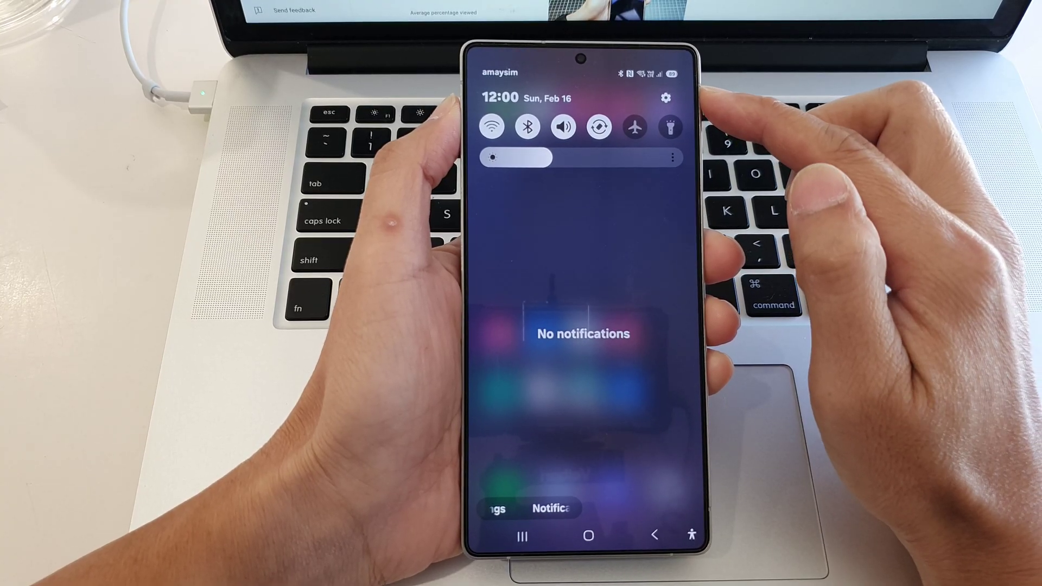
Step: Enter device Settings and scroll down to the Battery entry
click(666, 98)
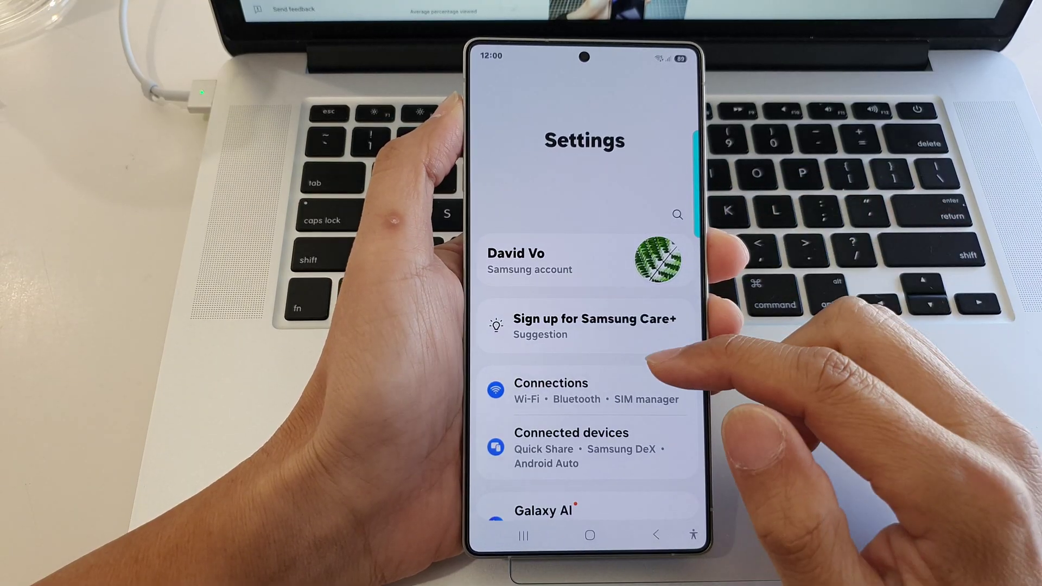
scroll(down, 3)
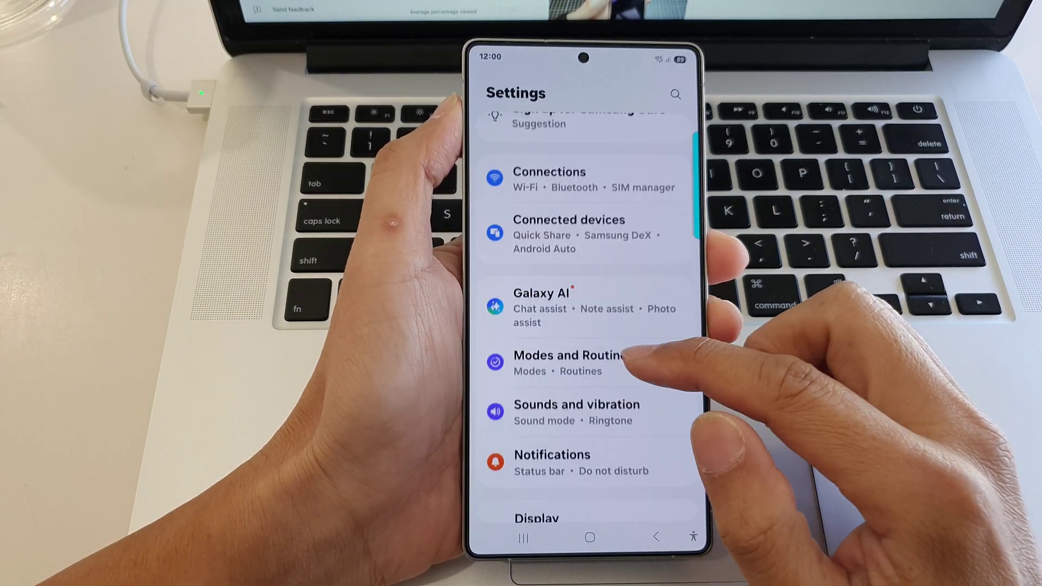
scroll(down, 3)
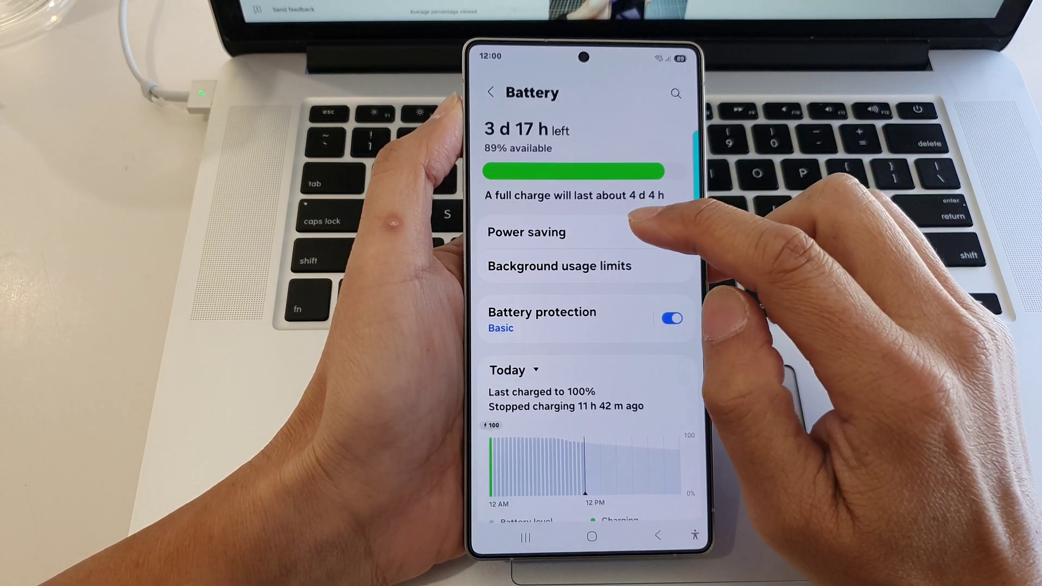
Step: Enter the Power saving page from the Battery overview
click(526, 232)
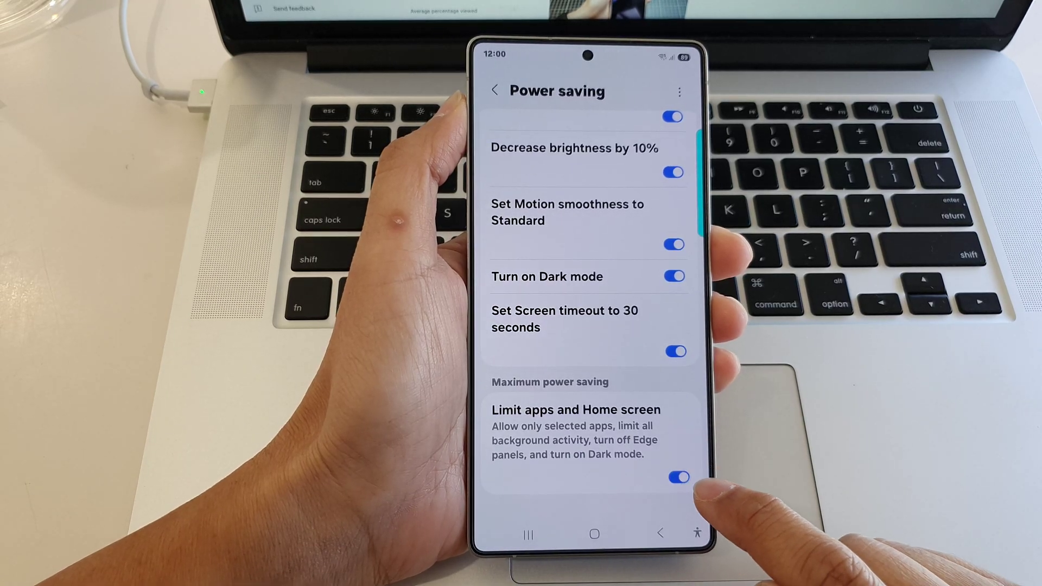
Step: Switch off Limit apps and Home screen, then return to the home screen
click(677, 478)
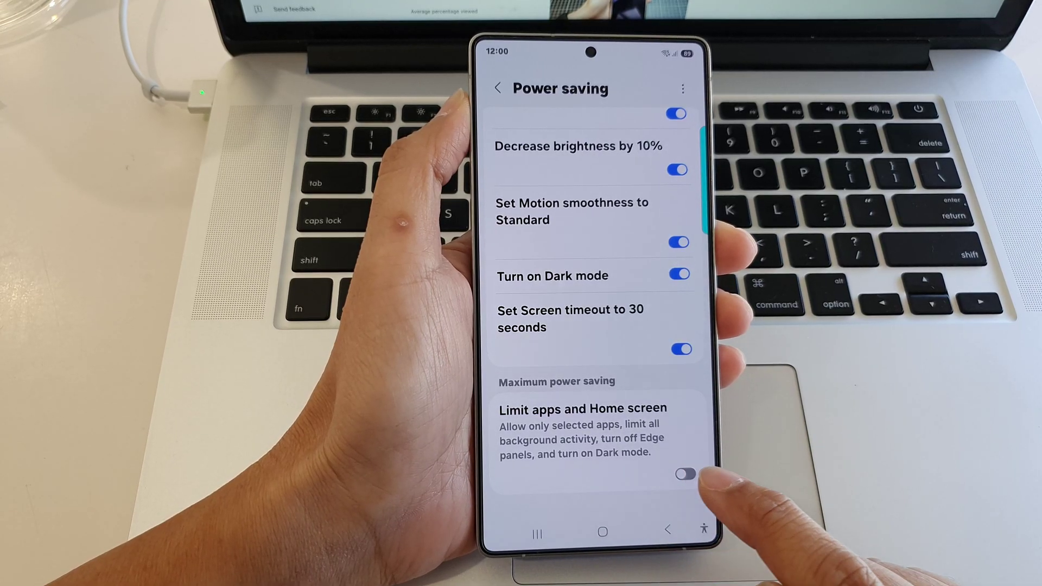
click(684, 474)
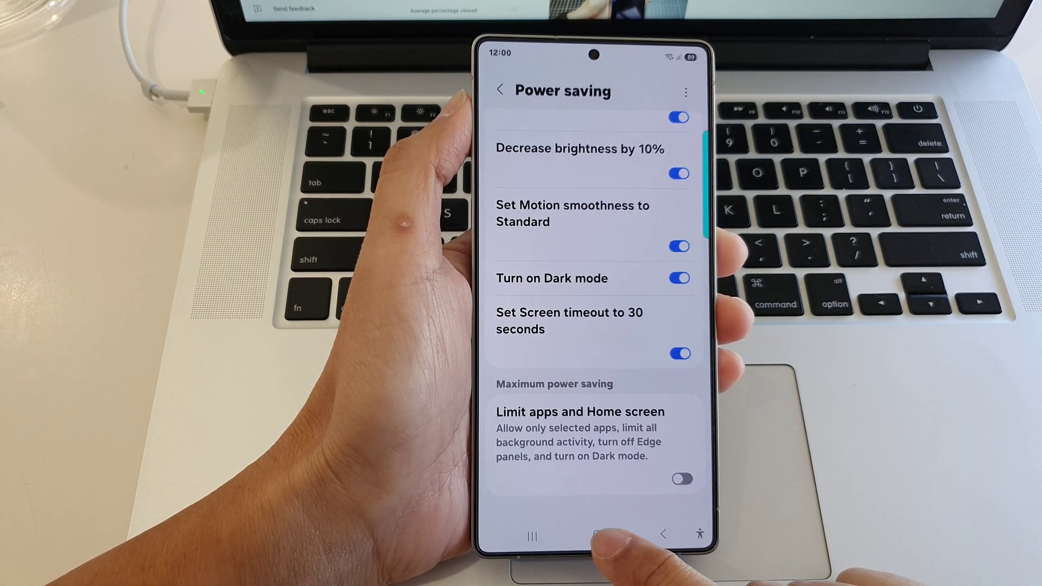
click(597, 532)
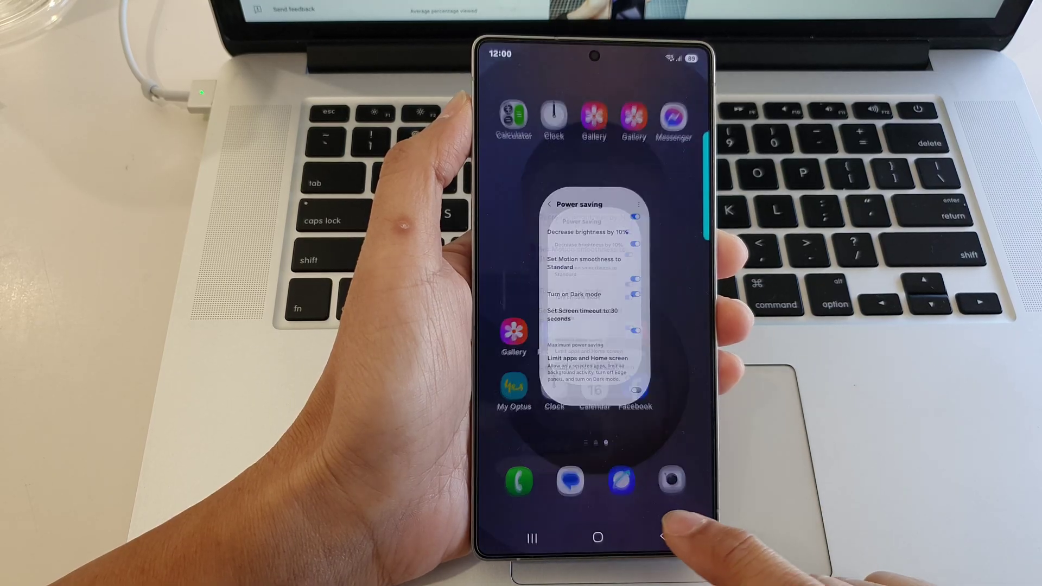
click(662, 536)
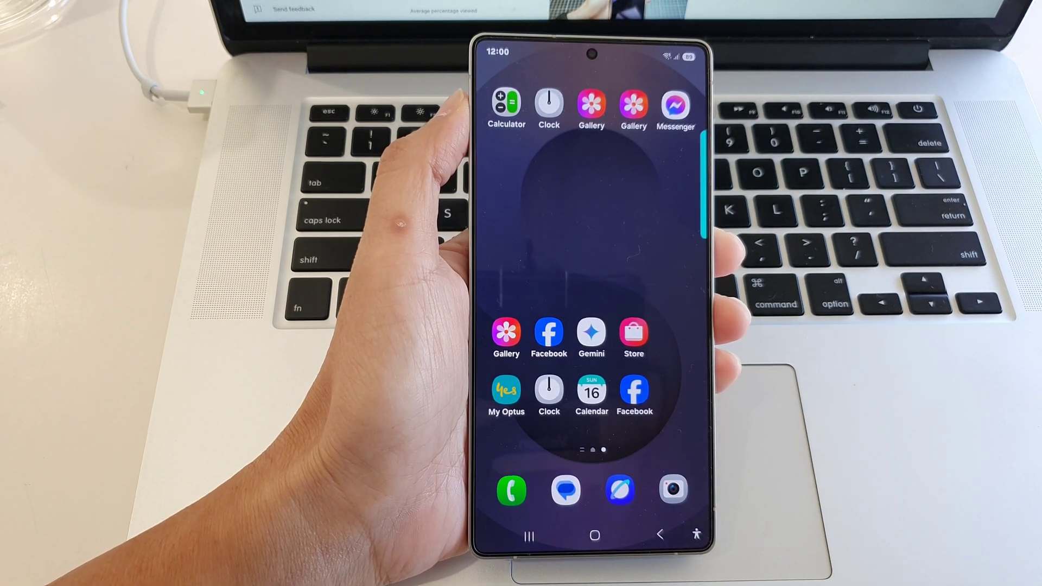